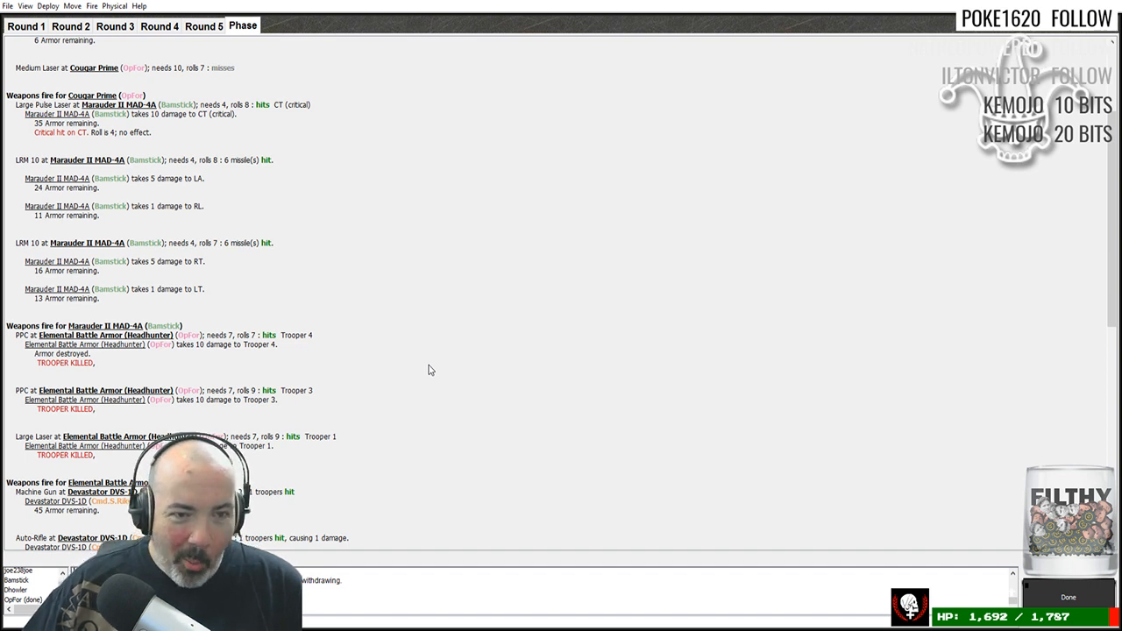
{"action": "scroll", "scroll_direction": "down", "scroll_amount": 3}
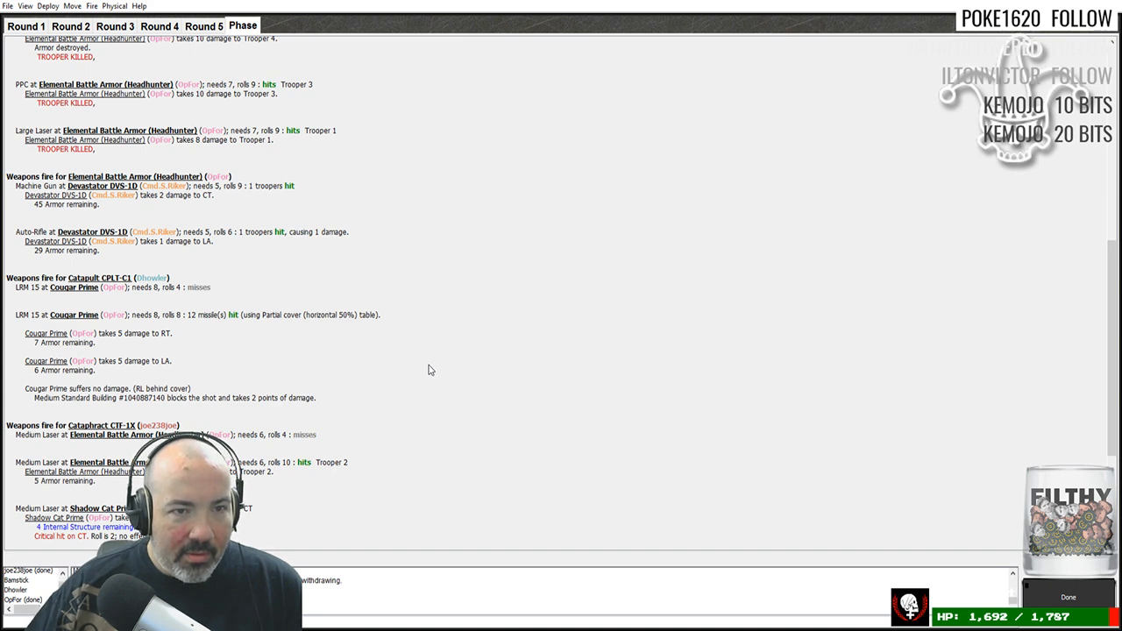
{"action": "scroll", "scroll_direction": "down", "scroll_amount": 3}
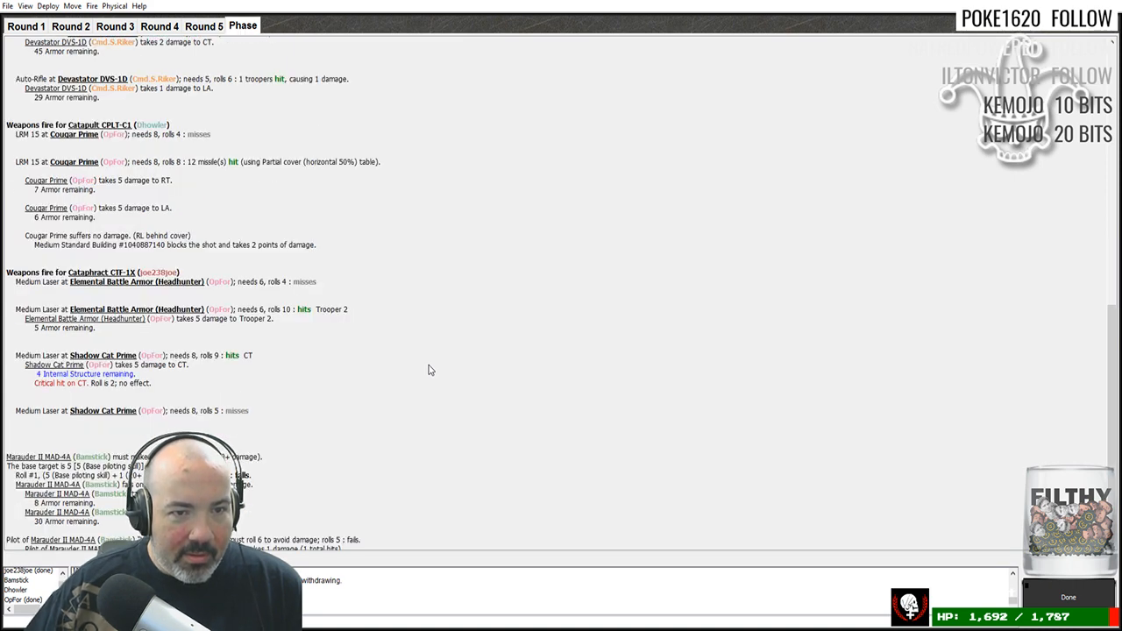